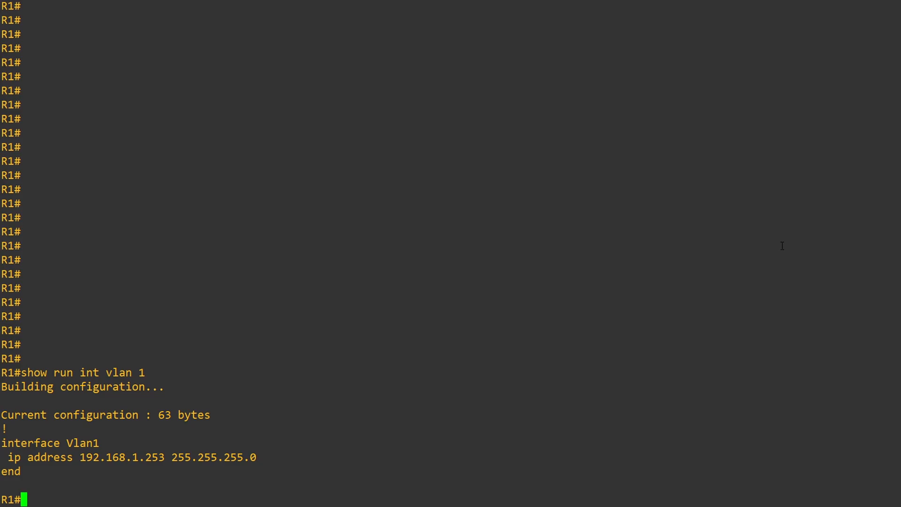
pyautogui.write('ping 192.168.1.99')
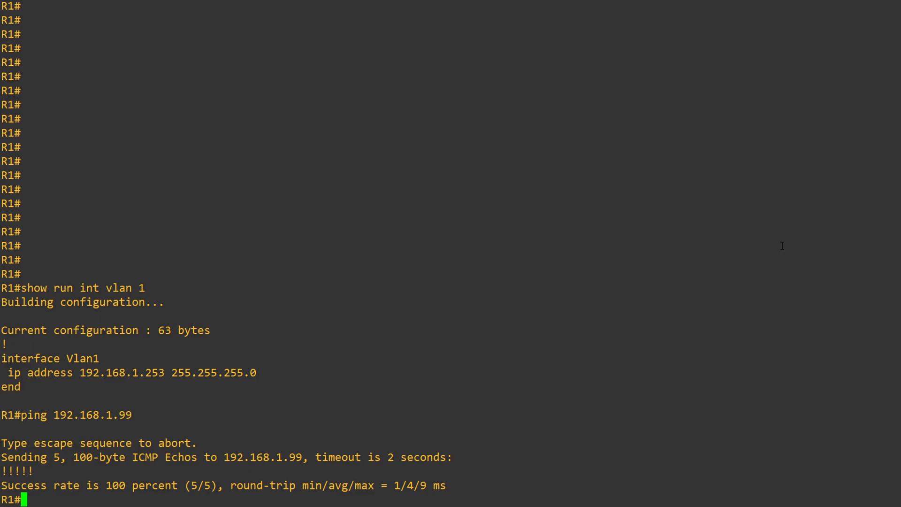
pyautogui.write('conf t')
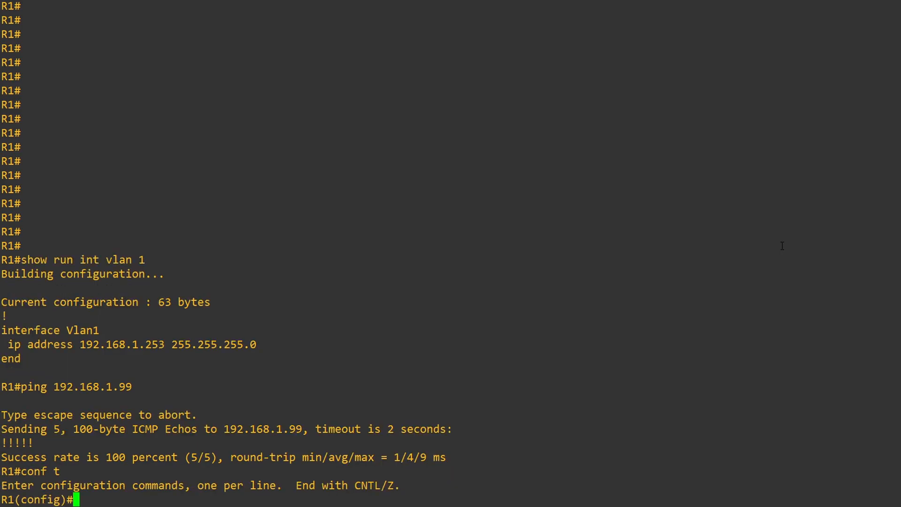
pyautogui.write('logging')
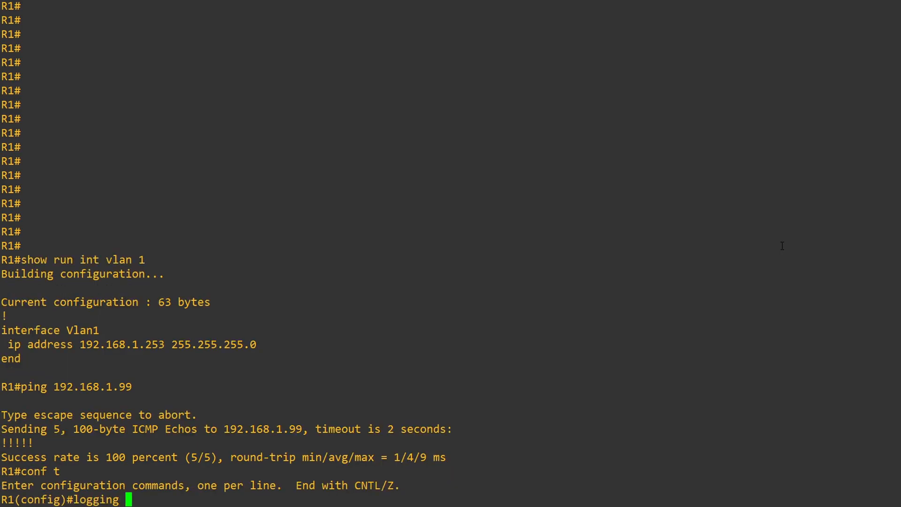
pyautogui.write('192.168.1.99')
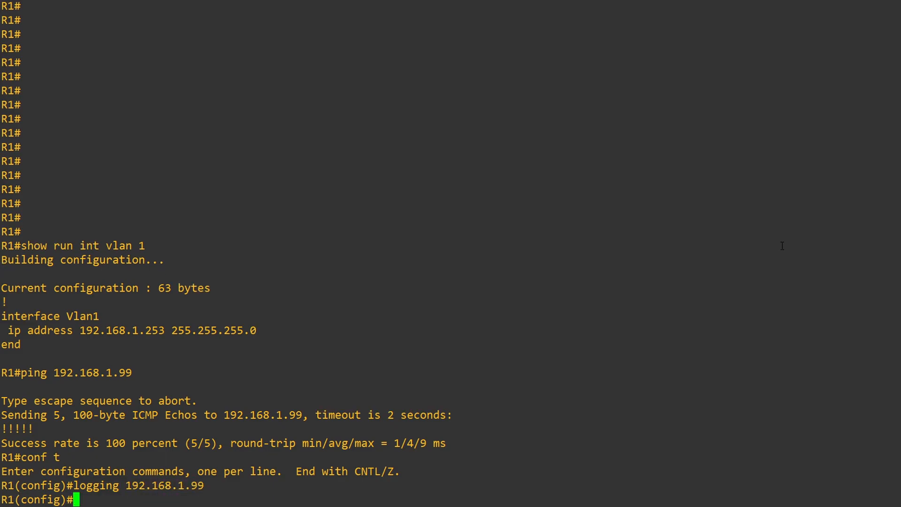
pyautogui.write('end')
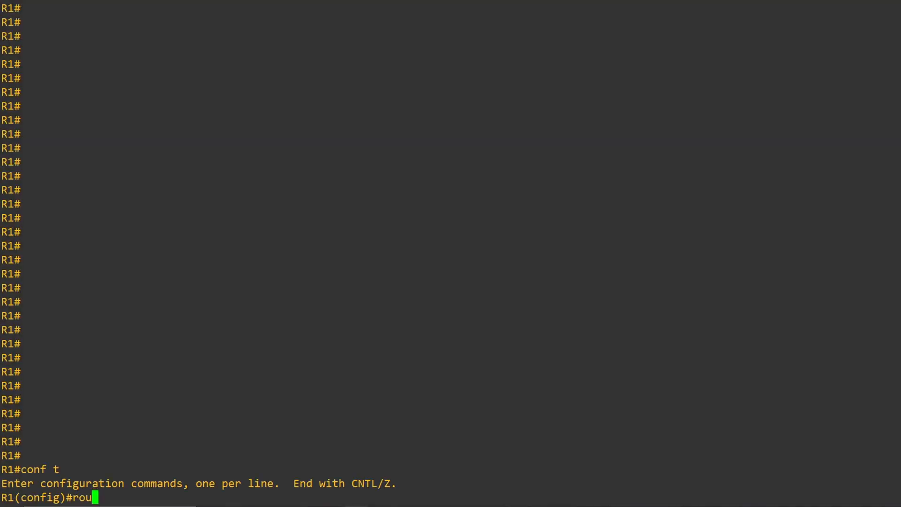
pyautogui.write('ter ospf')
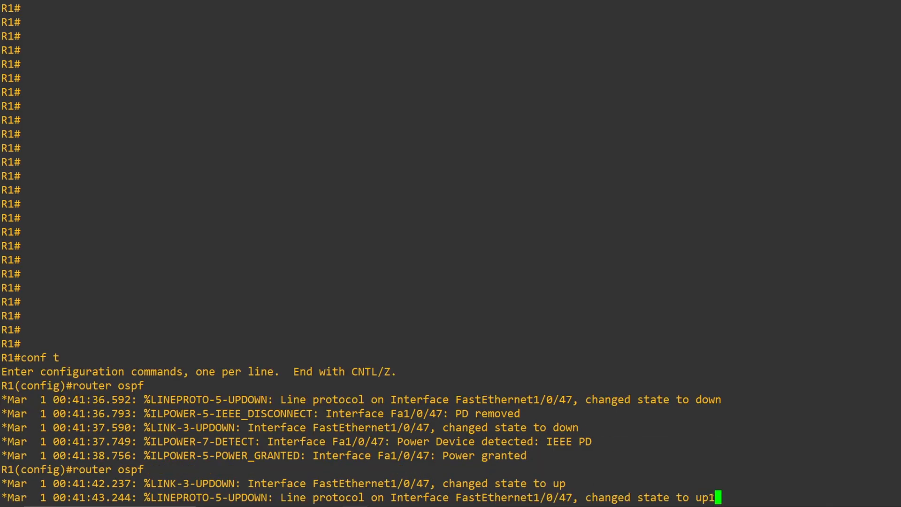
pyautogui.write('1')
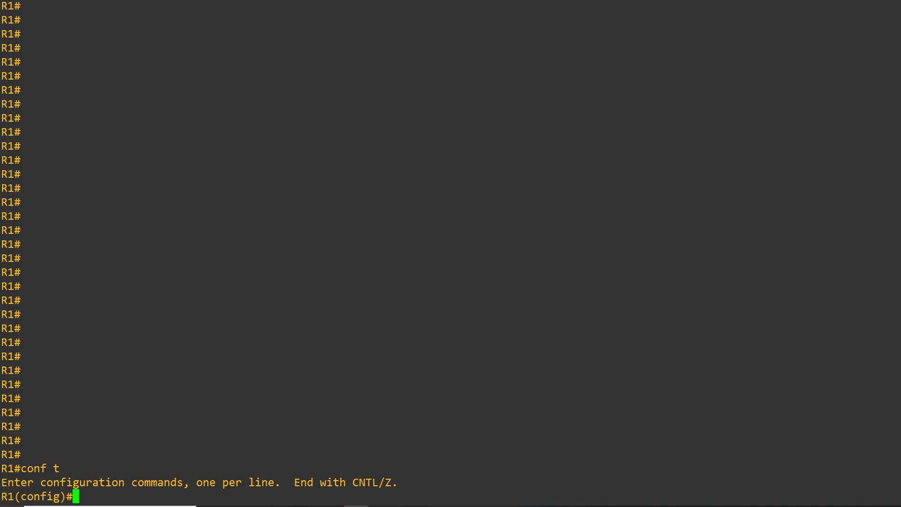
pyautogui.write('router os')
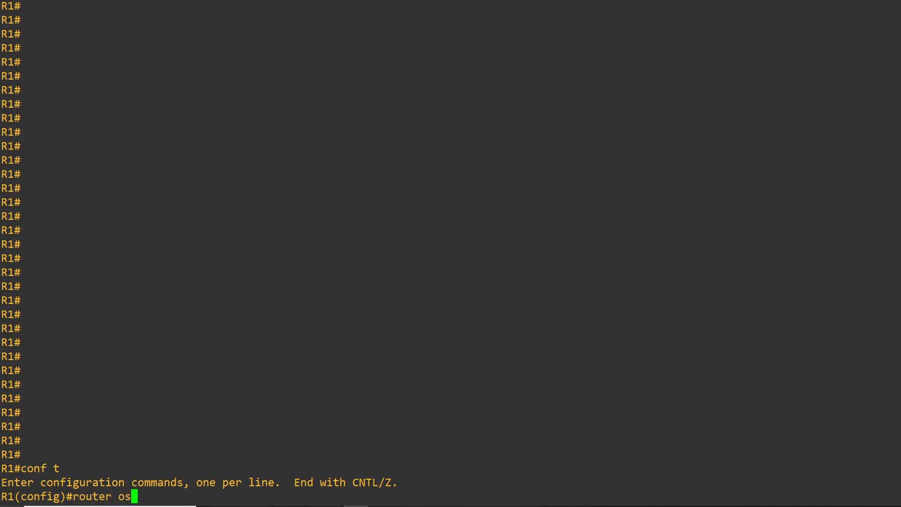
pyautogui.write('f 1')
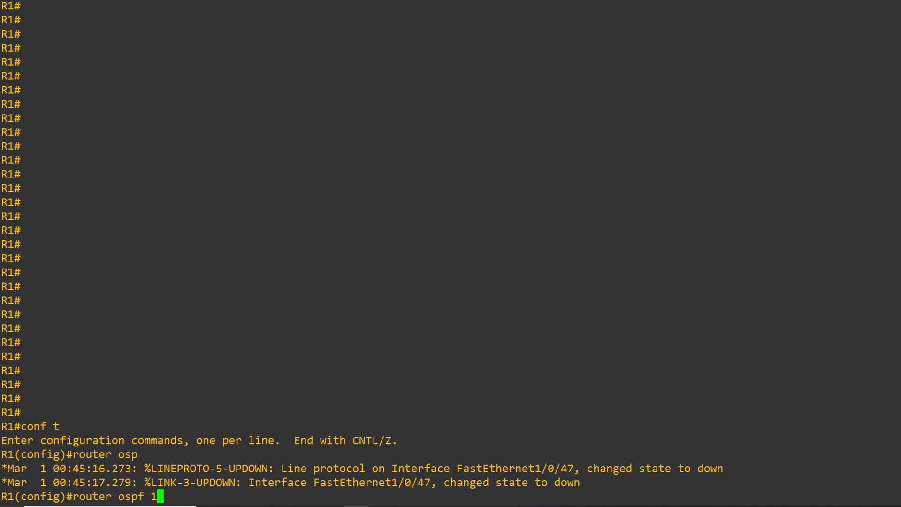